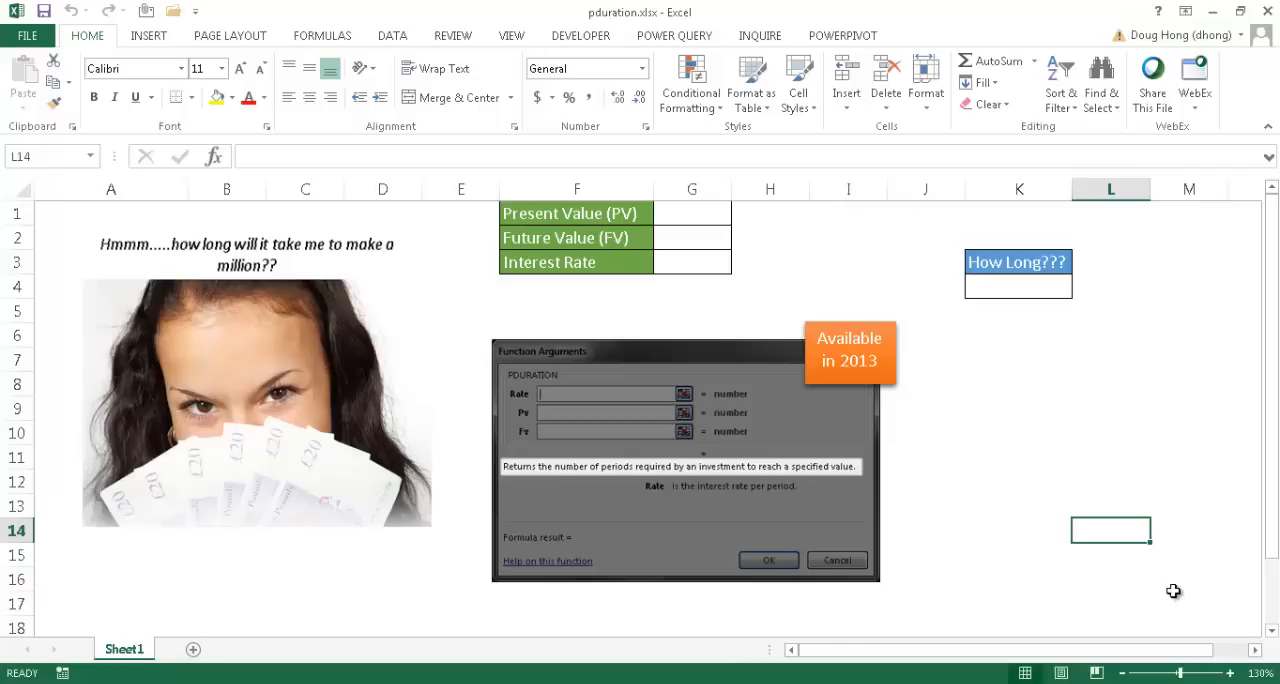
{"action": "mouse_move", "coordinate": [826, 472]}
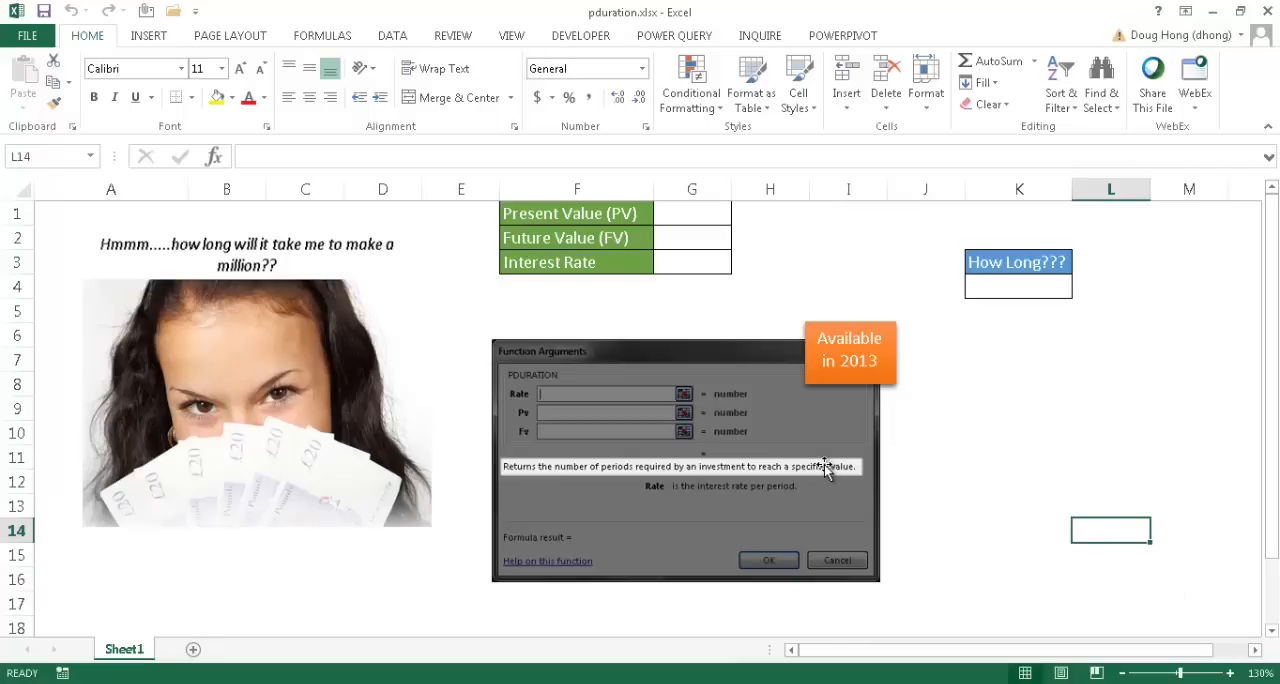
{"action": "mouse_move", "coordinate": [285, 255]}
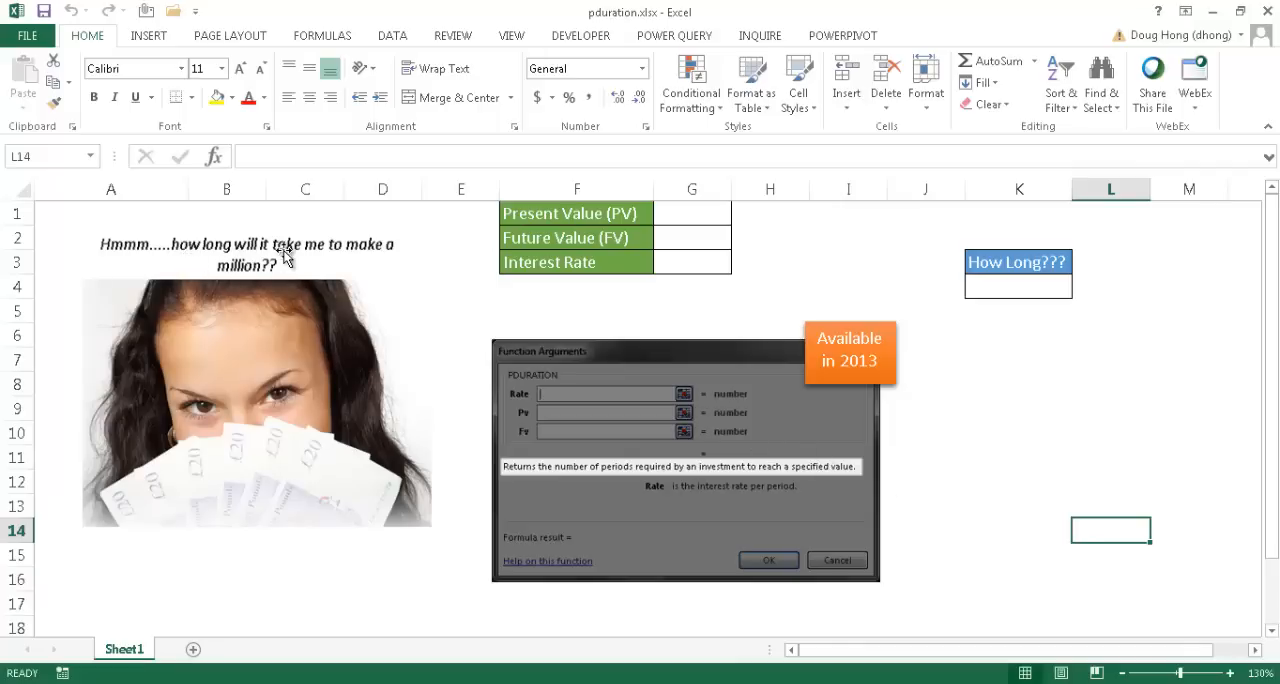
{"action": "mouse_move", "coordinate": [375, 324]}
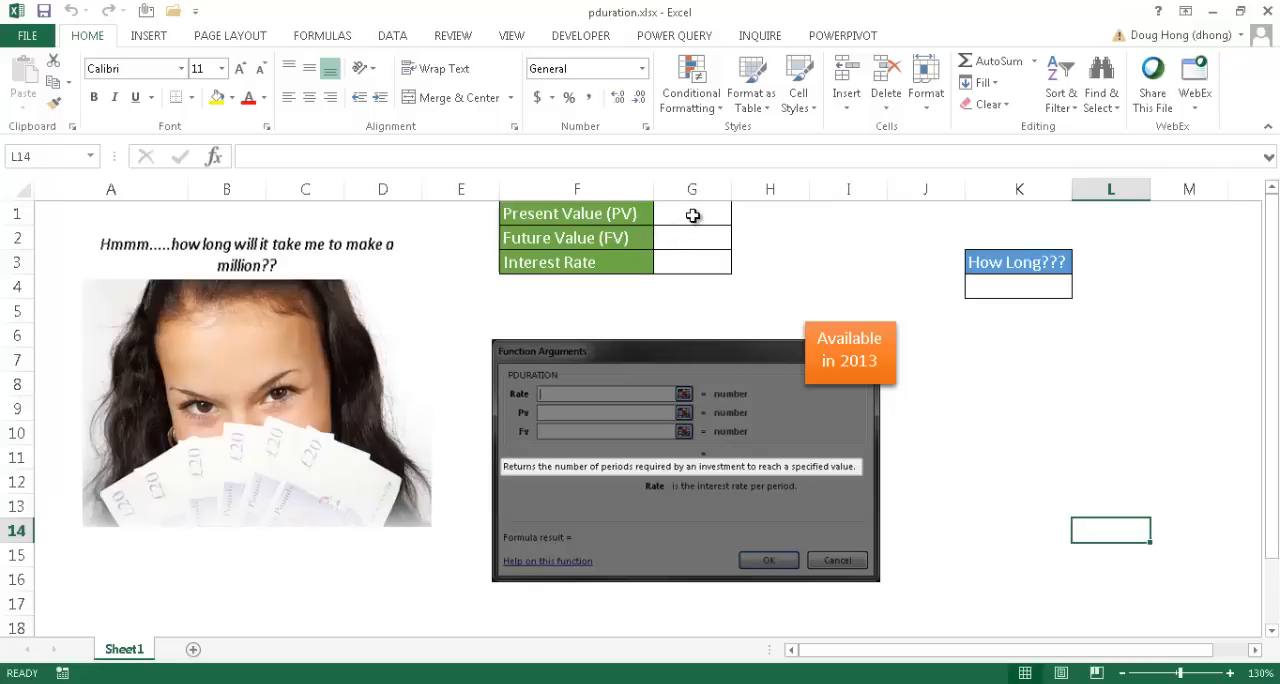
Enter present value 1000, future value 1000000 and a 5.00% interest rate
{"action": "type", "text": "1000"}
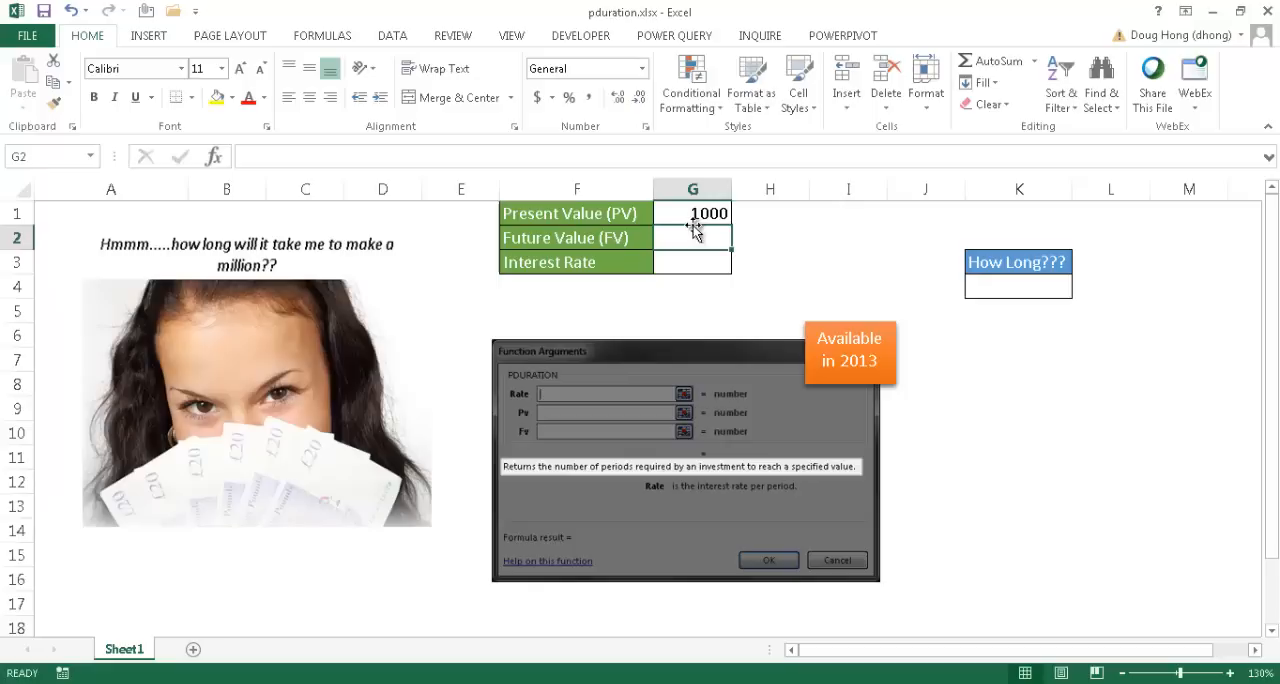
{"action": "type", "text": "1000000"}
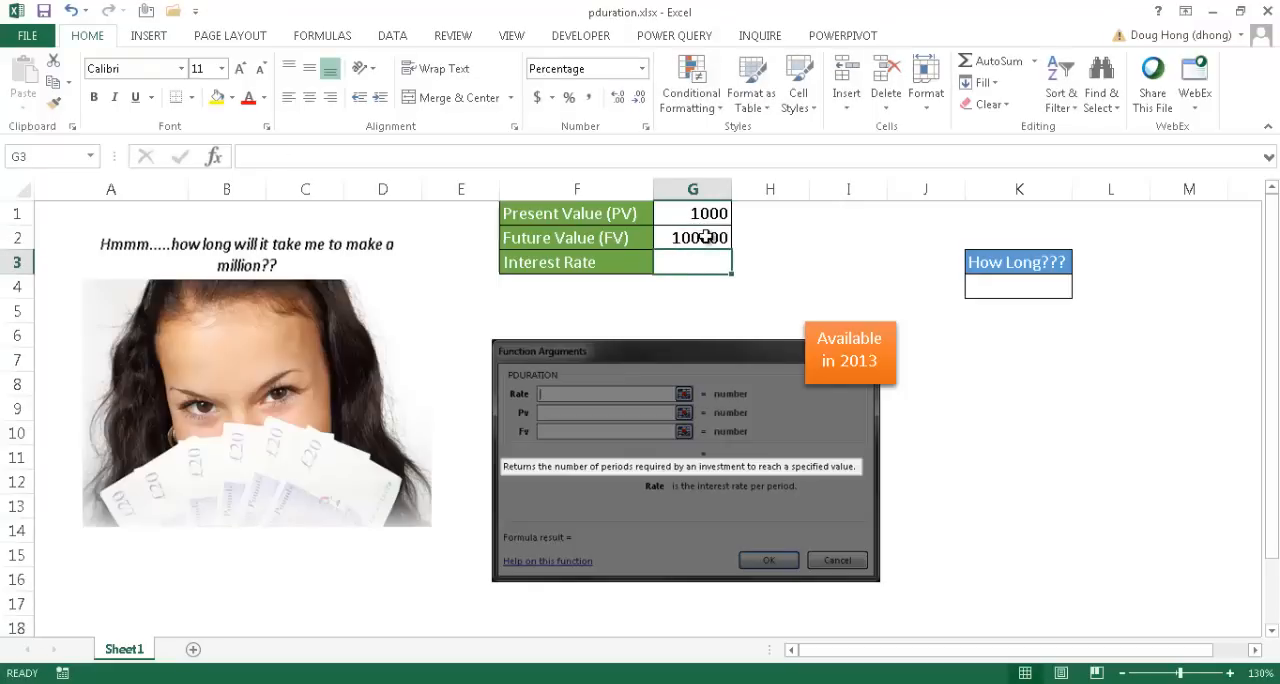
{"action": "type", "text": "1000000"}
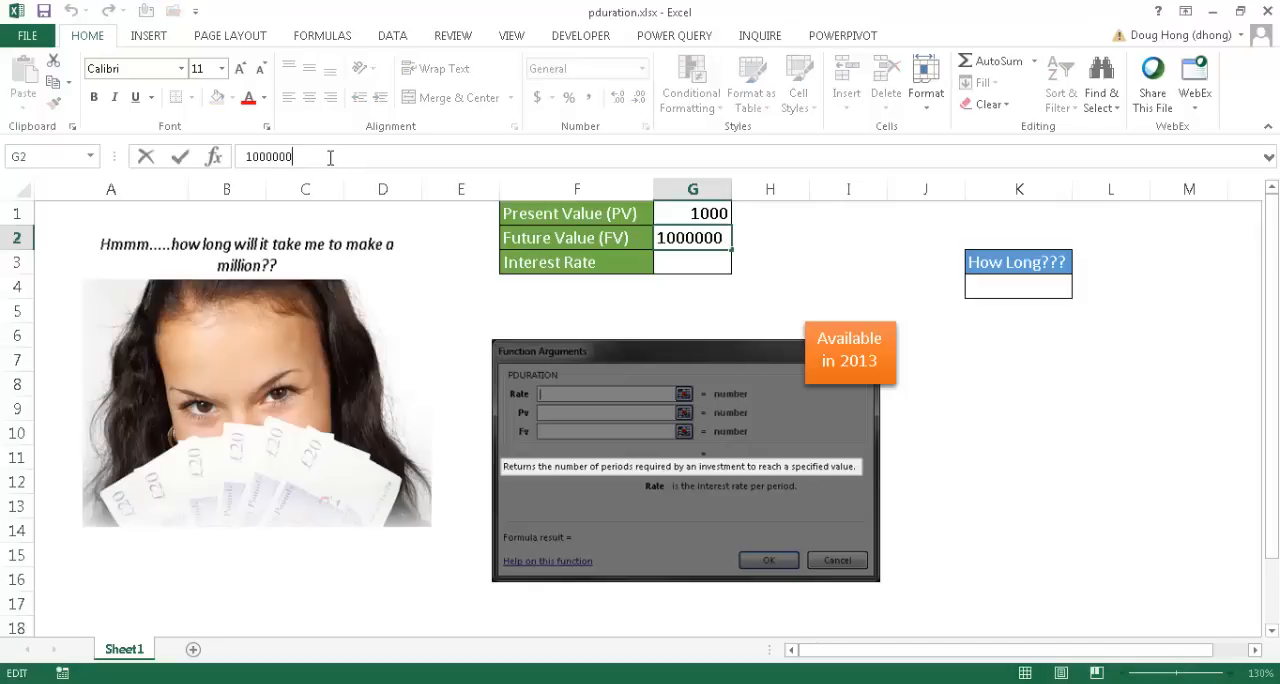
{"action": "left_click", "coordinate": [691, 262]}
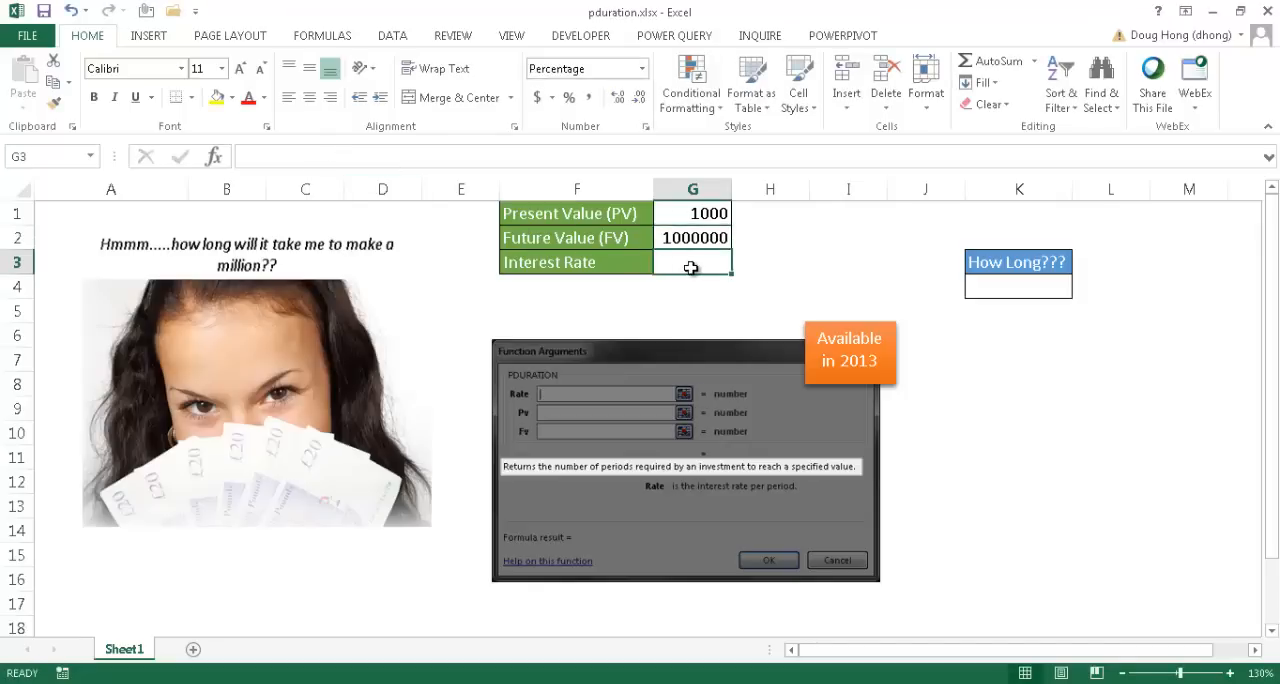
{"action": "mouse_move", "coordinate": [691, 262]}
{"action": "type", "text": "5"}
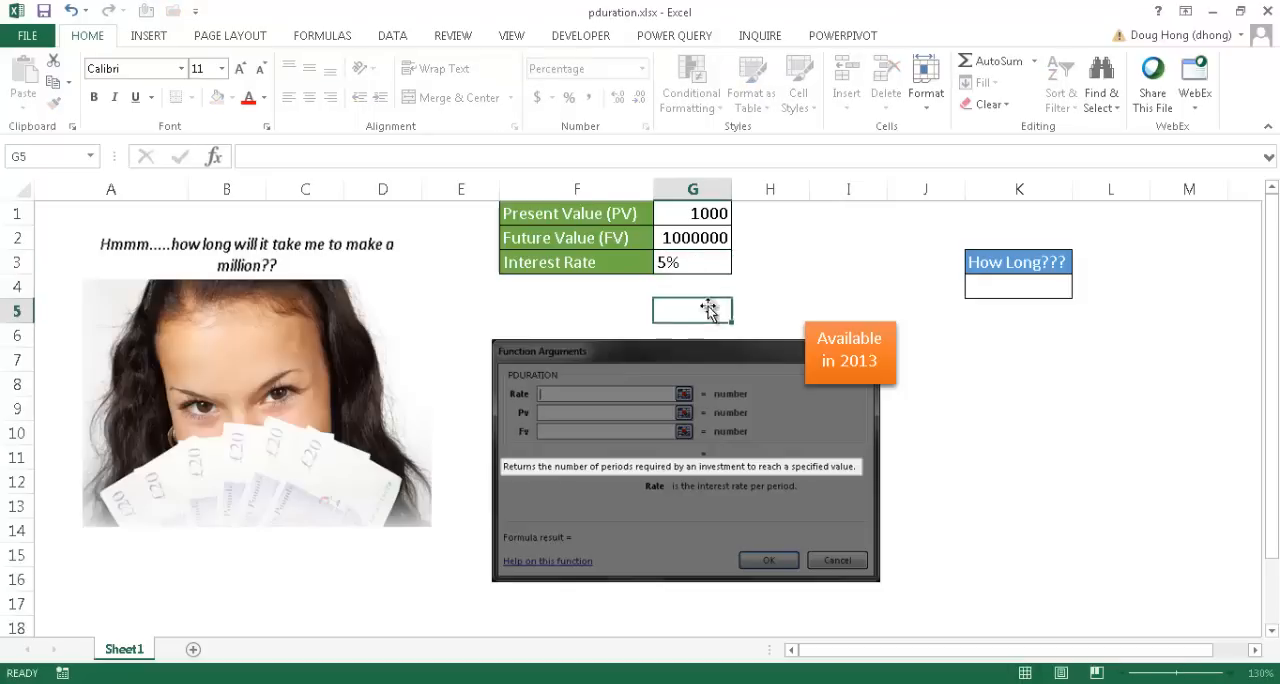
{"action": "left_click", "coordinate": [692, 262]}
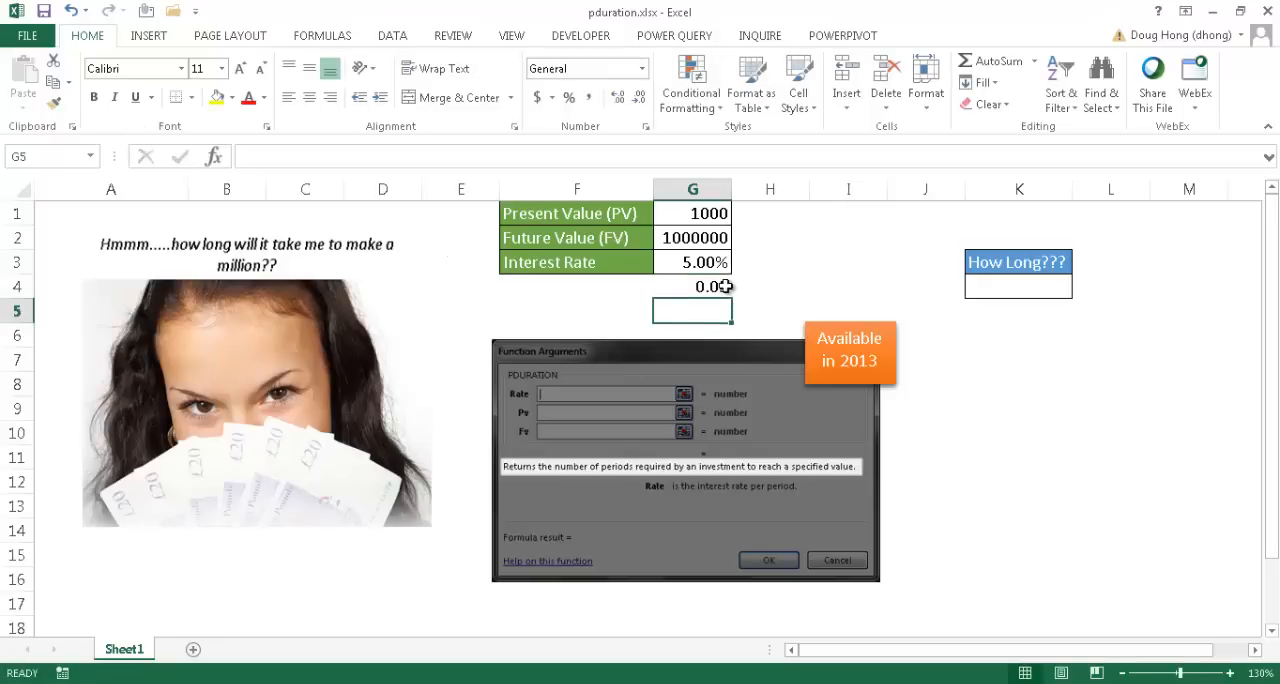
{"action": "left_click", "coordinate": [704, 261]}
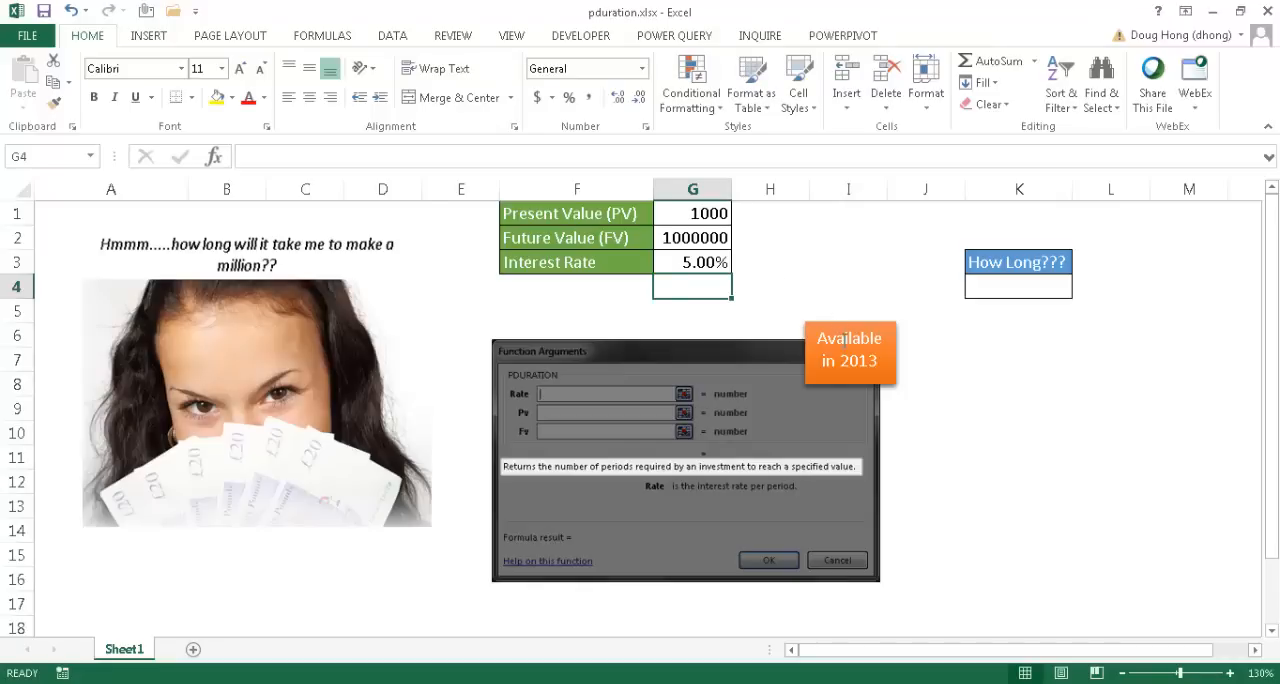
{"action": "mouse_move", "coordinate": [803, 256]}
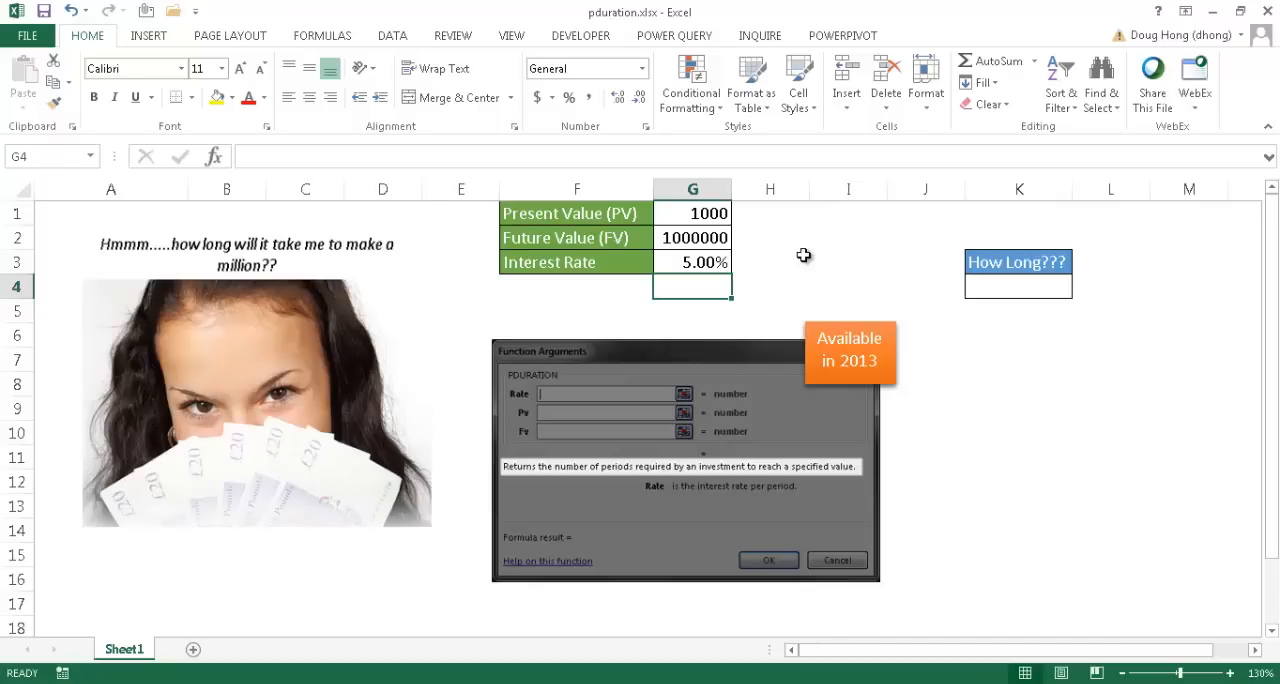
{"action": "mouse_move", "coordinate": [778, 258]}
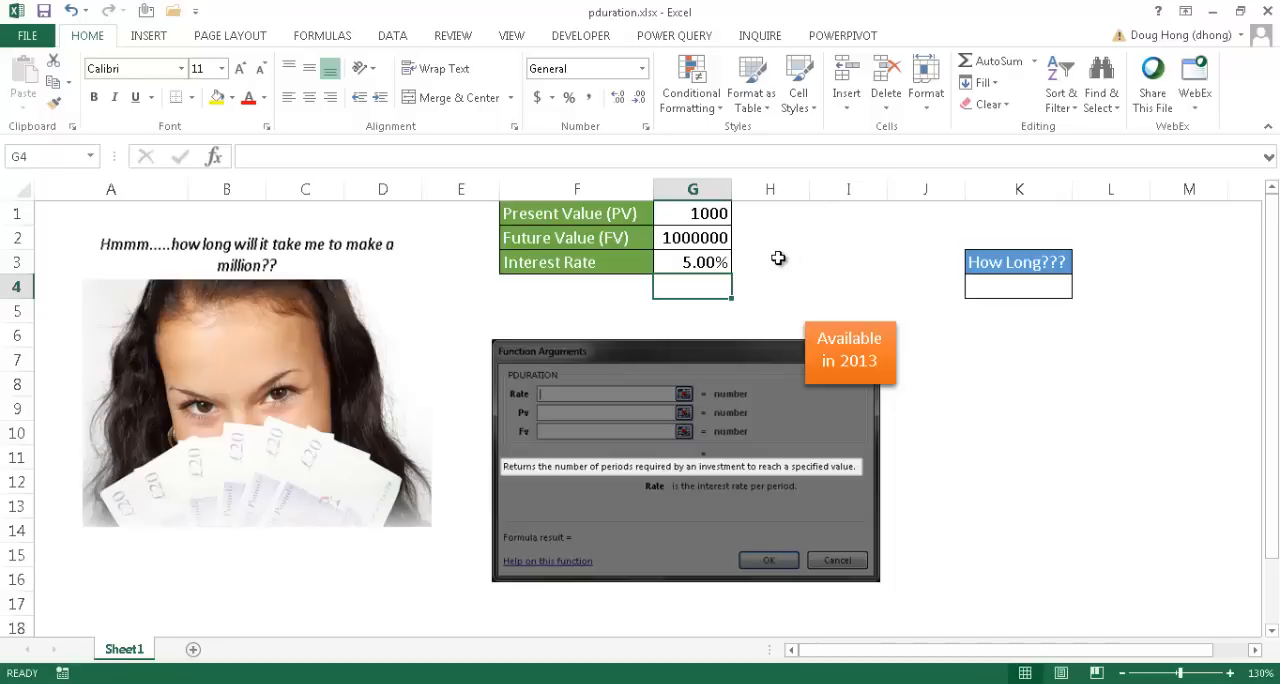
{"action": "mouse_move", "coordinate": [777, 243]}
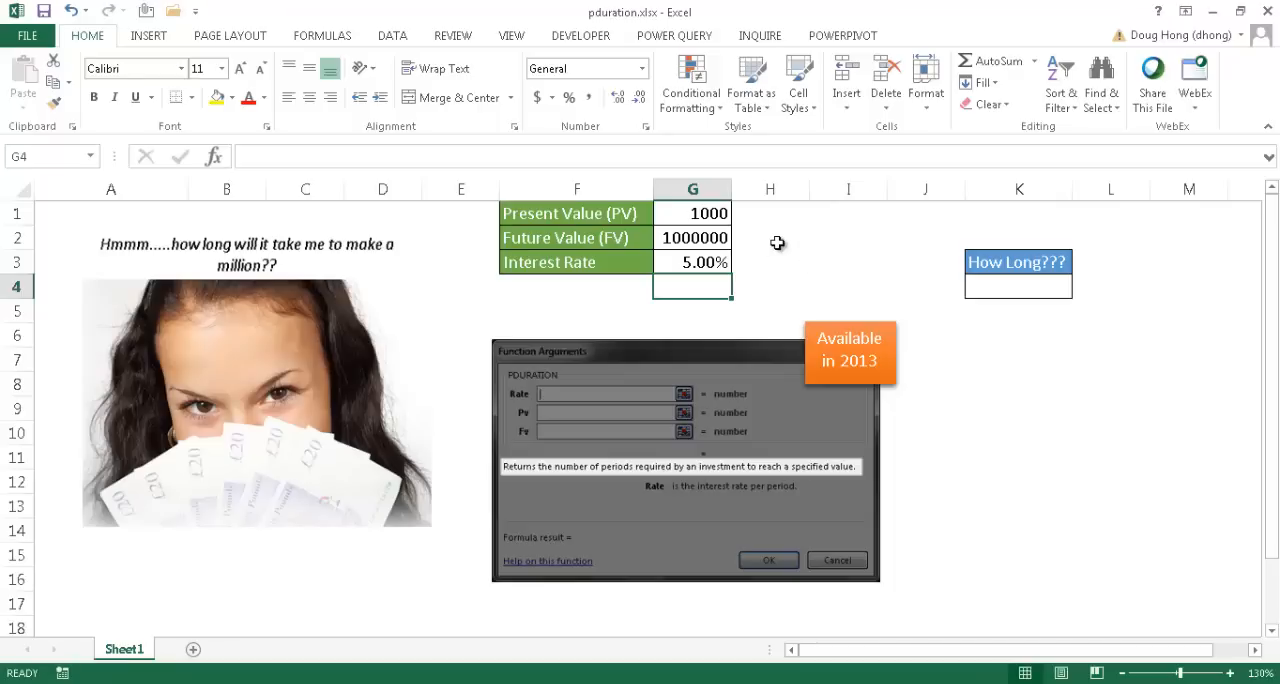
{"action": "left_click", "coordinate": [1018, 288]}
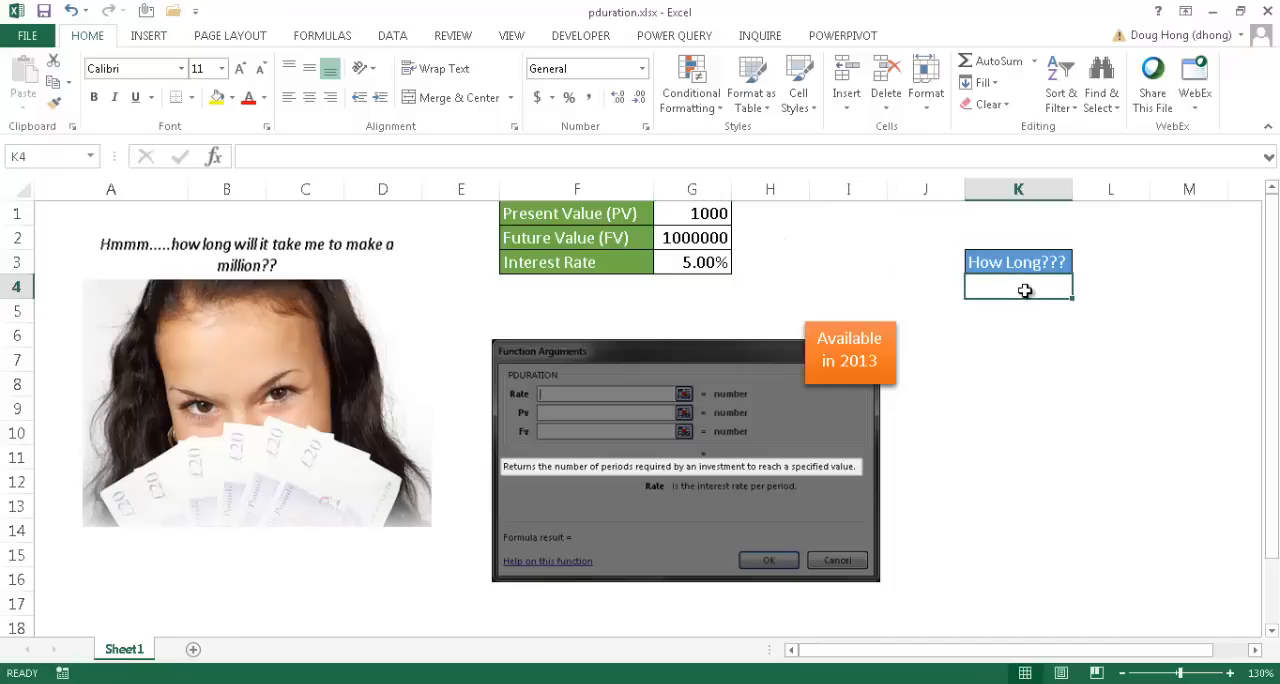
{"action": "mouse_move", "coordinate": [767, 287]}
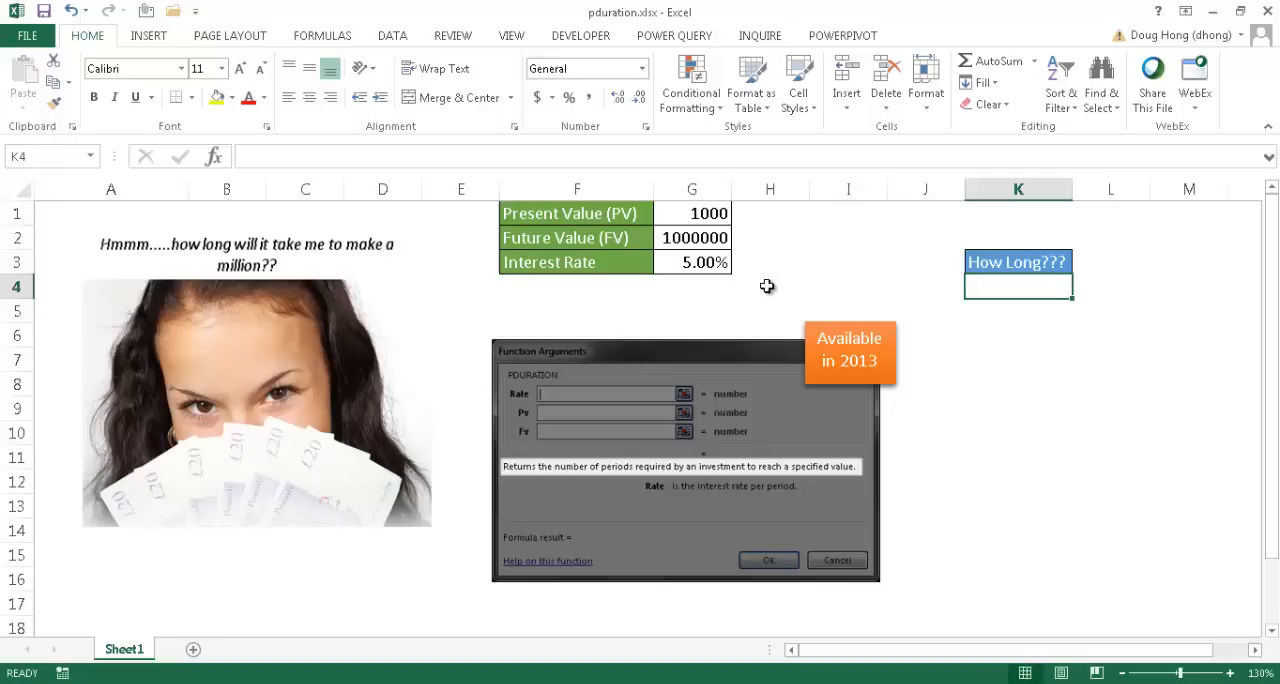
{"action": "mouse_move", "coordinate": [881, 293]}
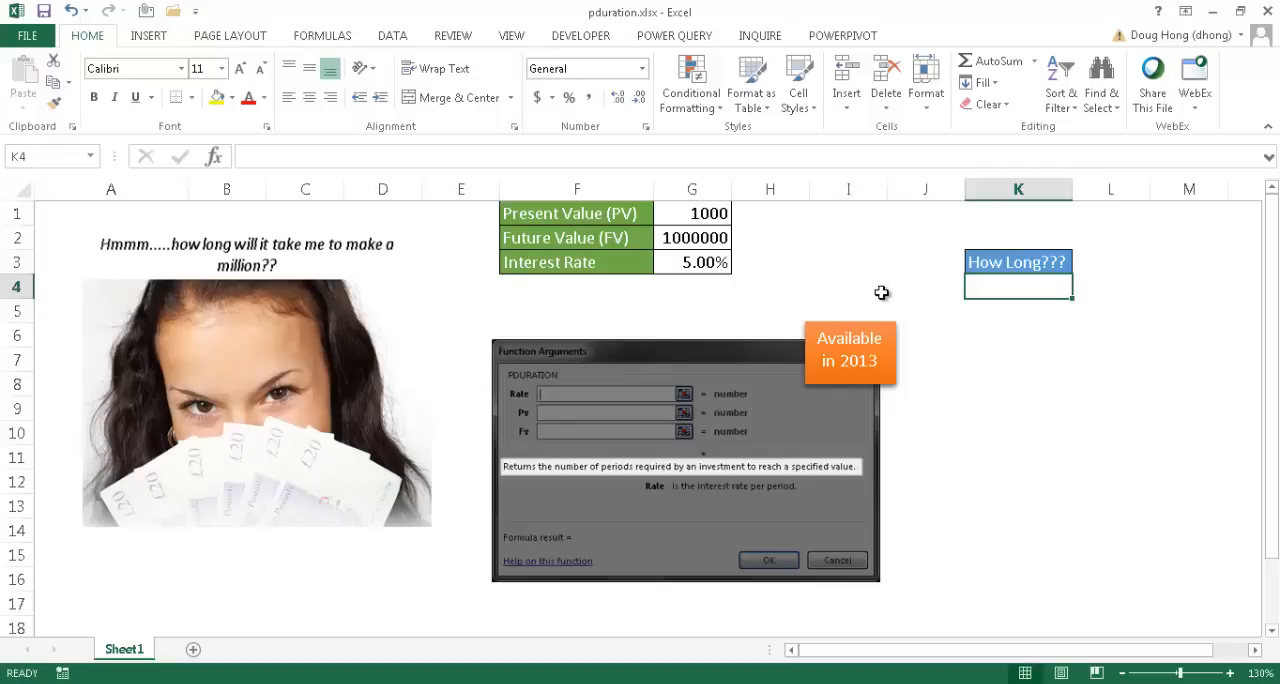
{"action": "mouse_move", "coordinate": [971, 286]}
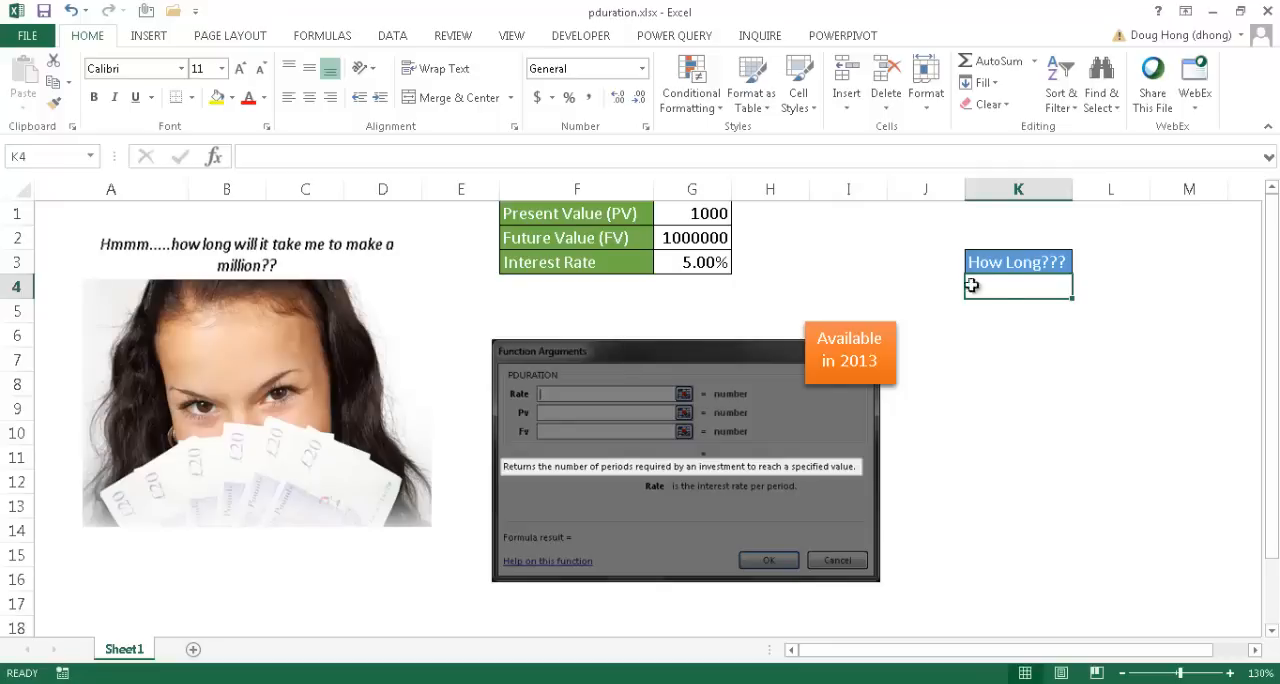
{"action": "mouse_move", "coordinate": [899, 289]}
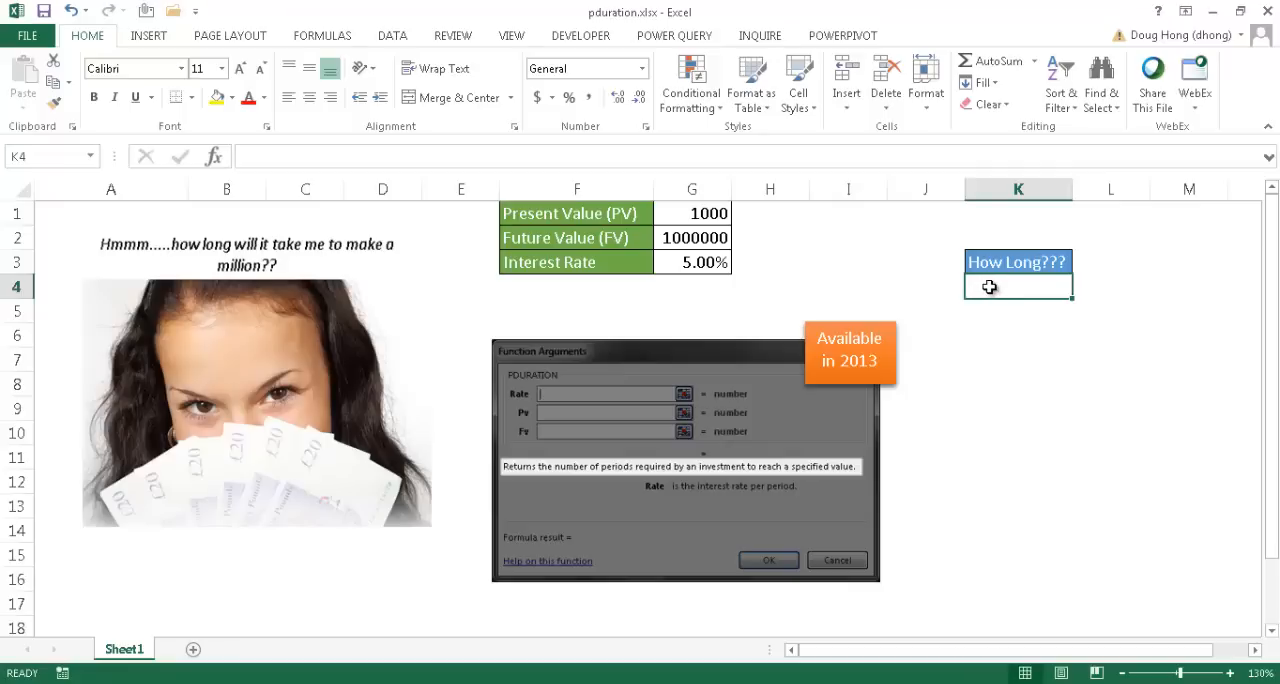
Enter =PDURATION(G3,G1,G2) in K4, returning 141.580898 periods
{"action": "type", "text": "="}
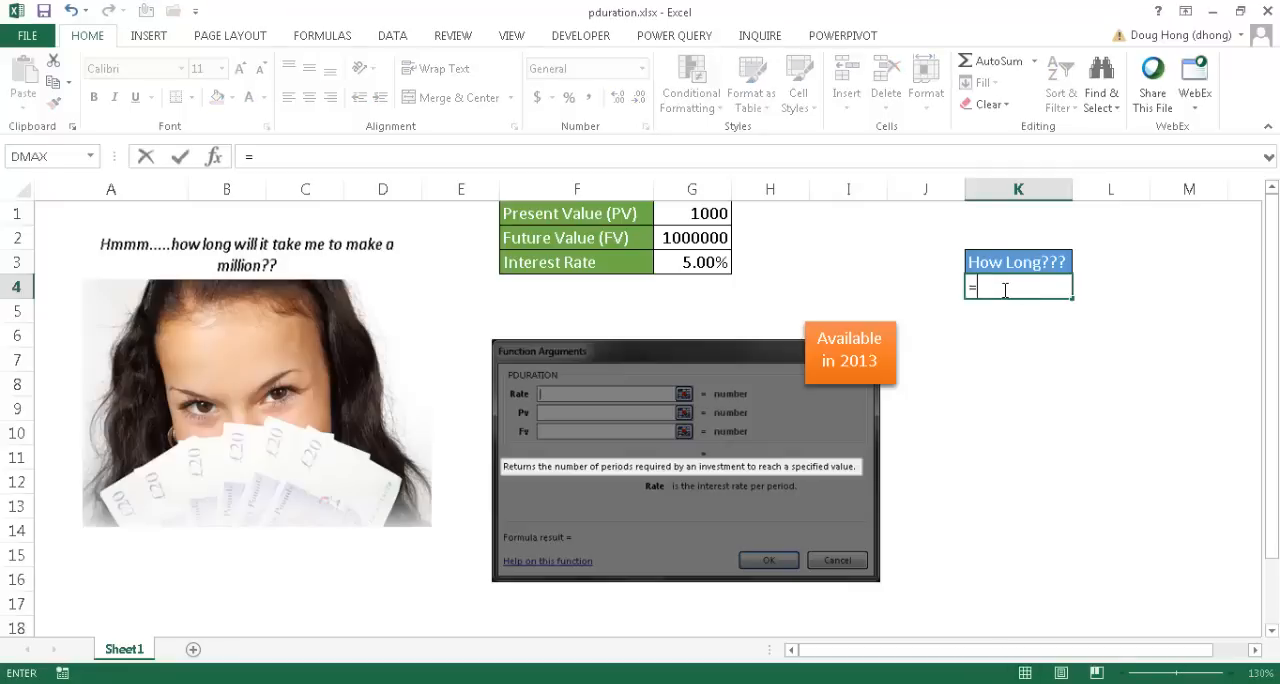
{"action": "type", "text": "pdu"}
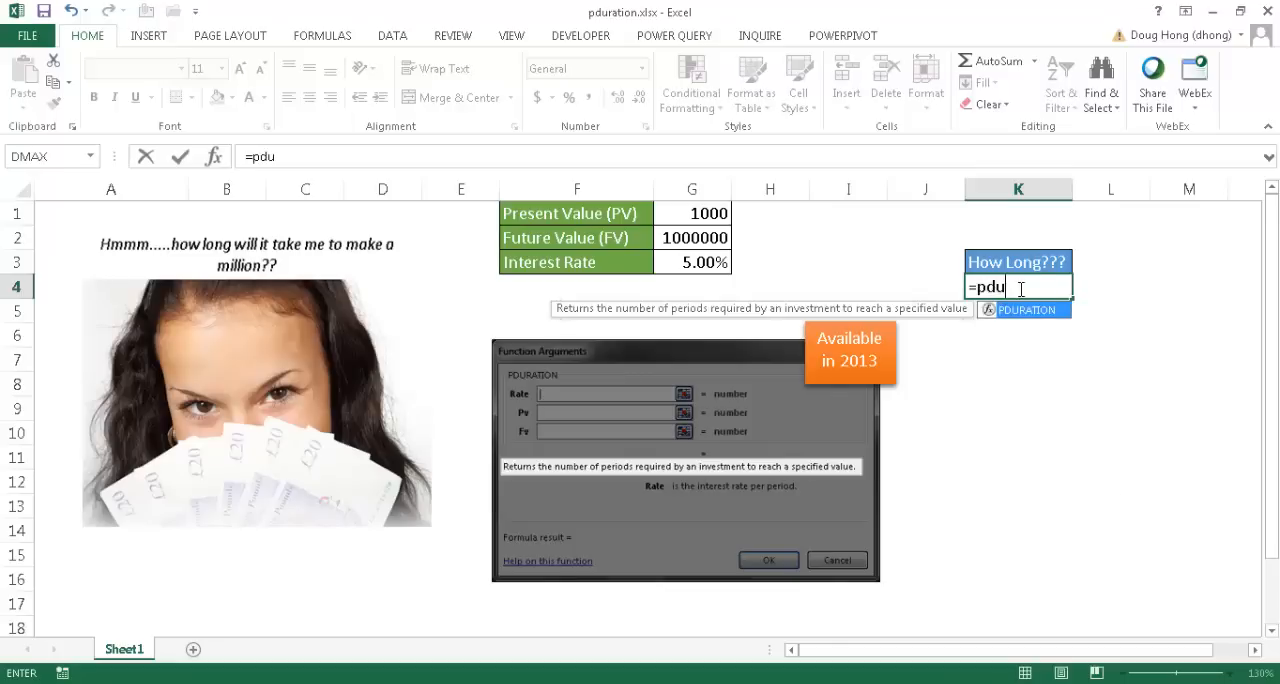
{"action": "type", "text": "DURATION("}
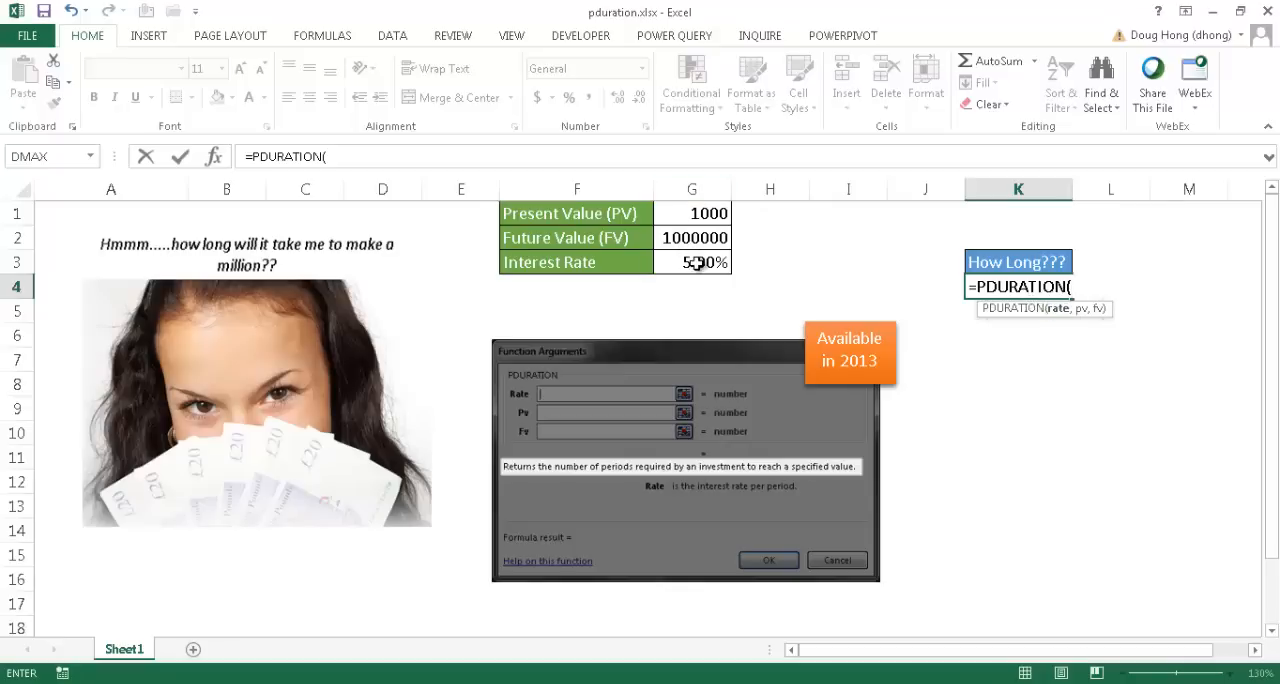
{"action": "left_click", "coordinate": [691, 262]}
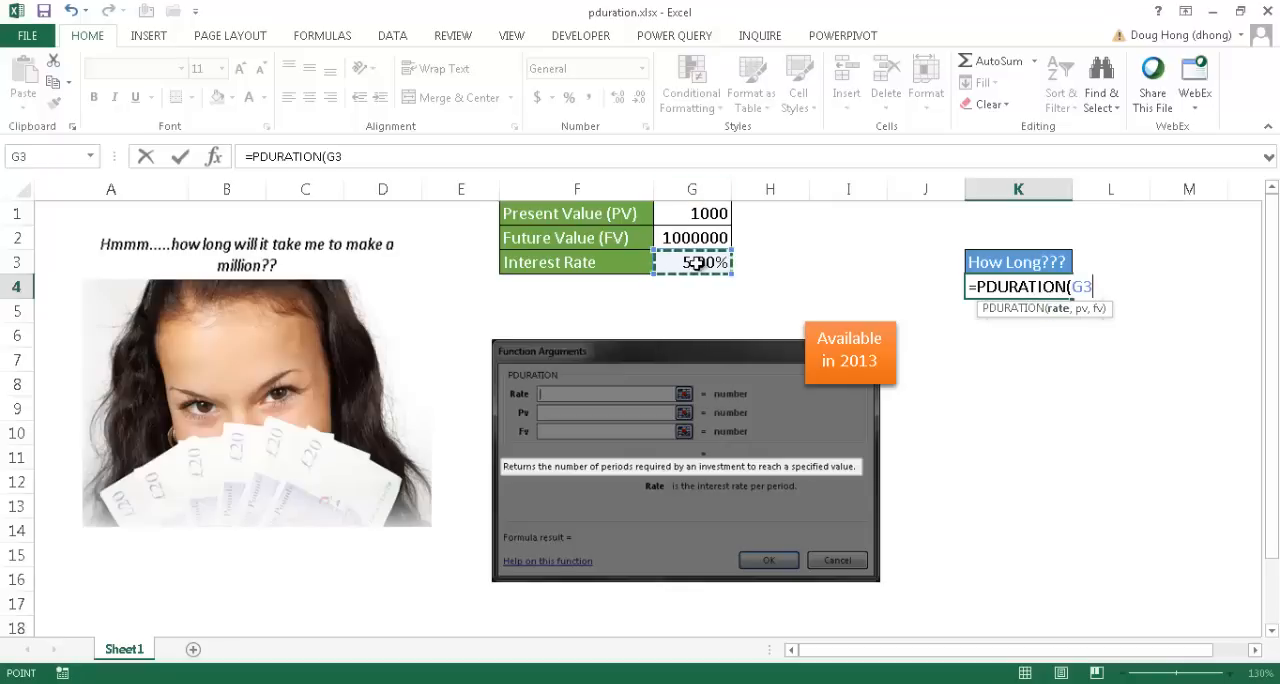
{"action": "type", "text": ","}
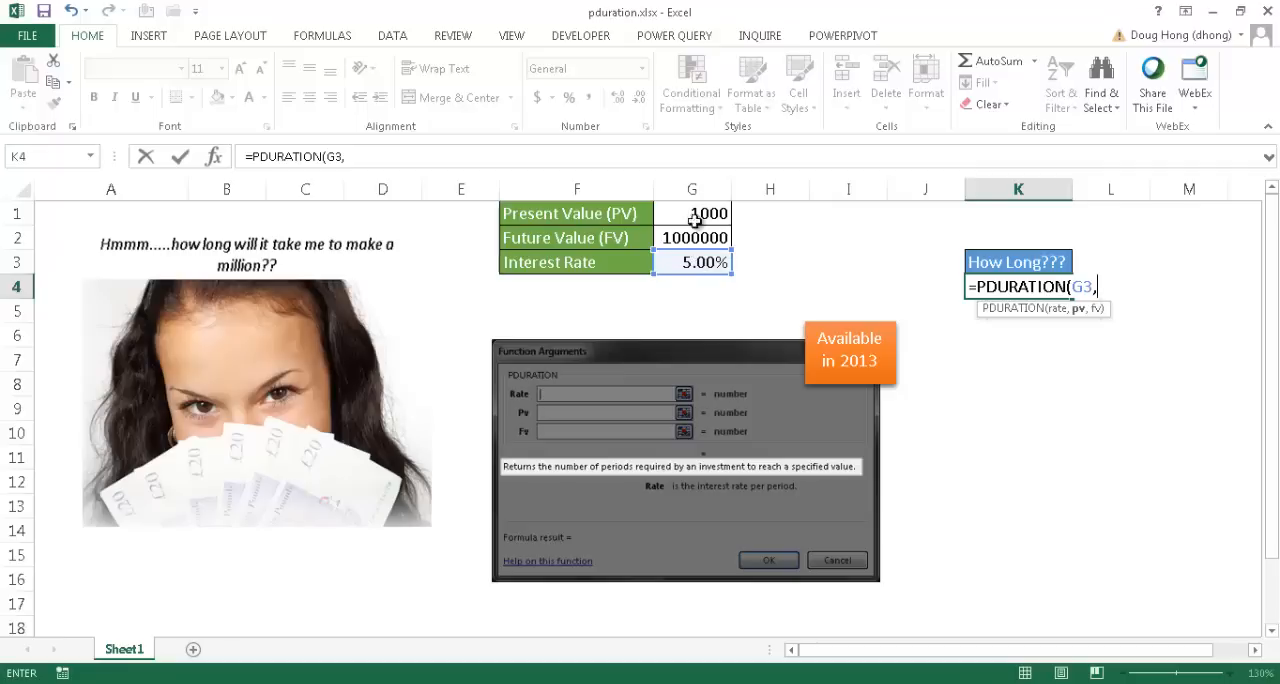
{"action": "left_click", "coordinate": [692, 213]}
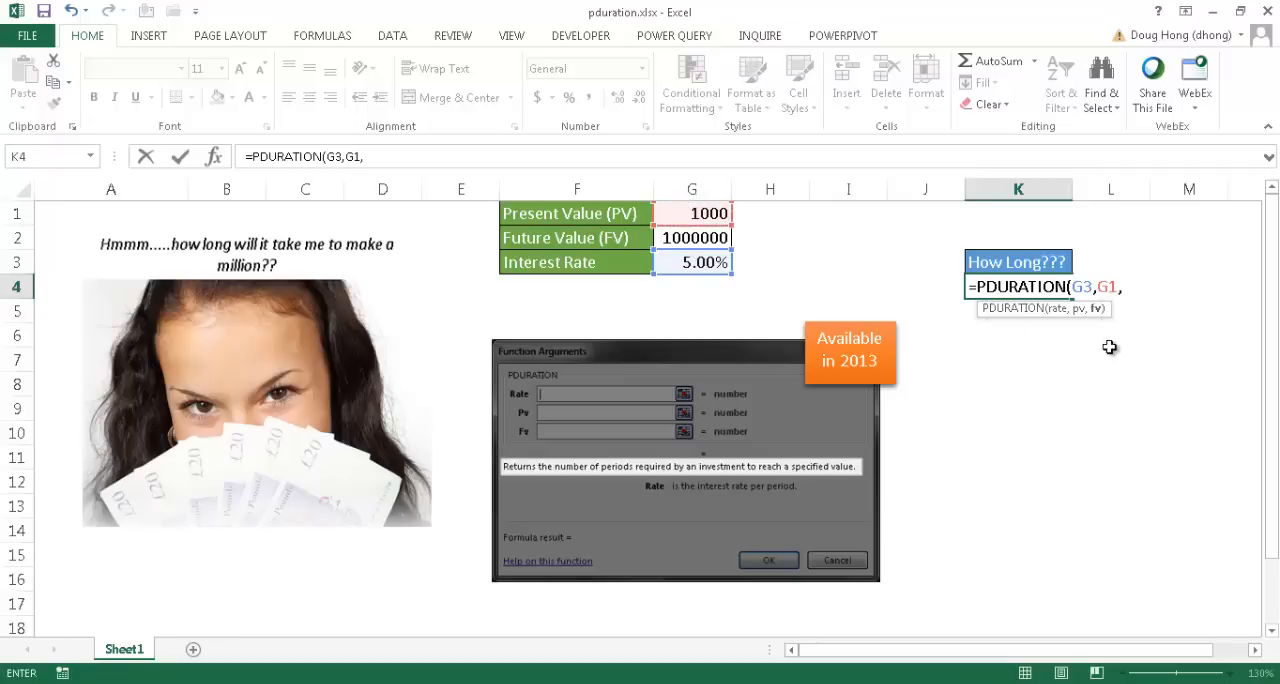
{"action": "left_click", "coordinate": [691, 238]}
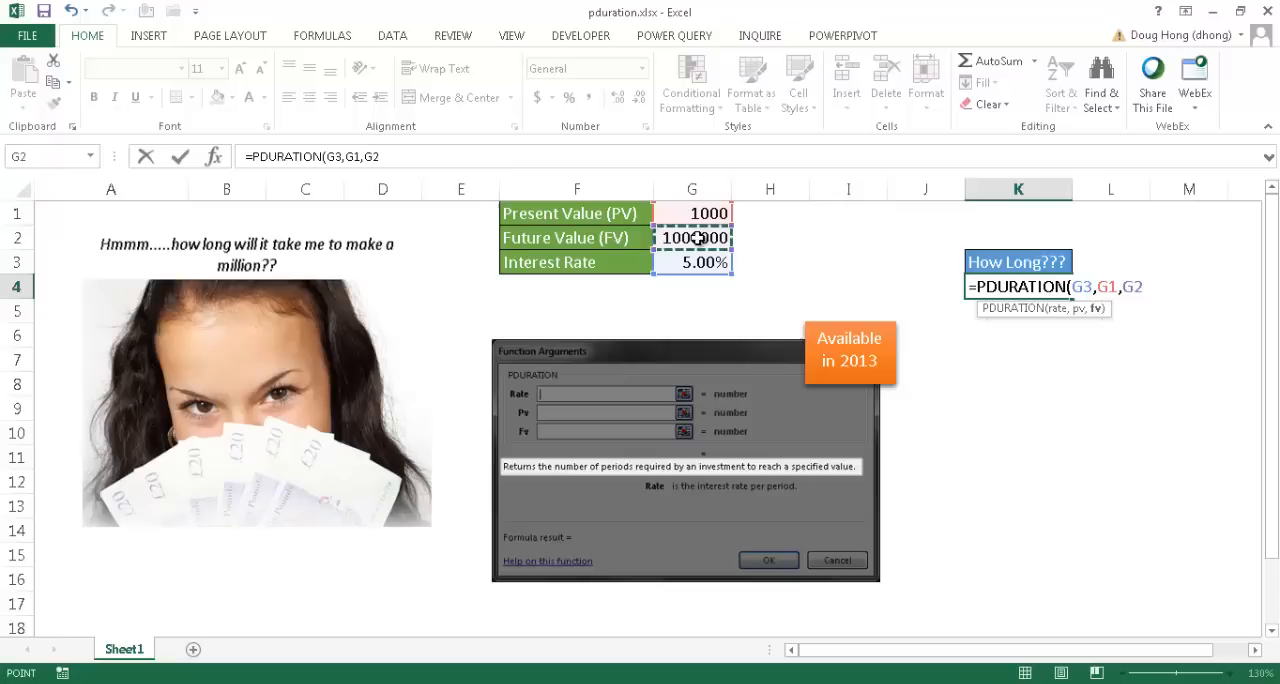
{"action": "key", "text": "Enter"}
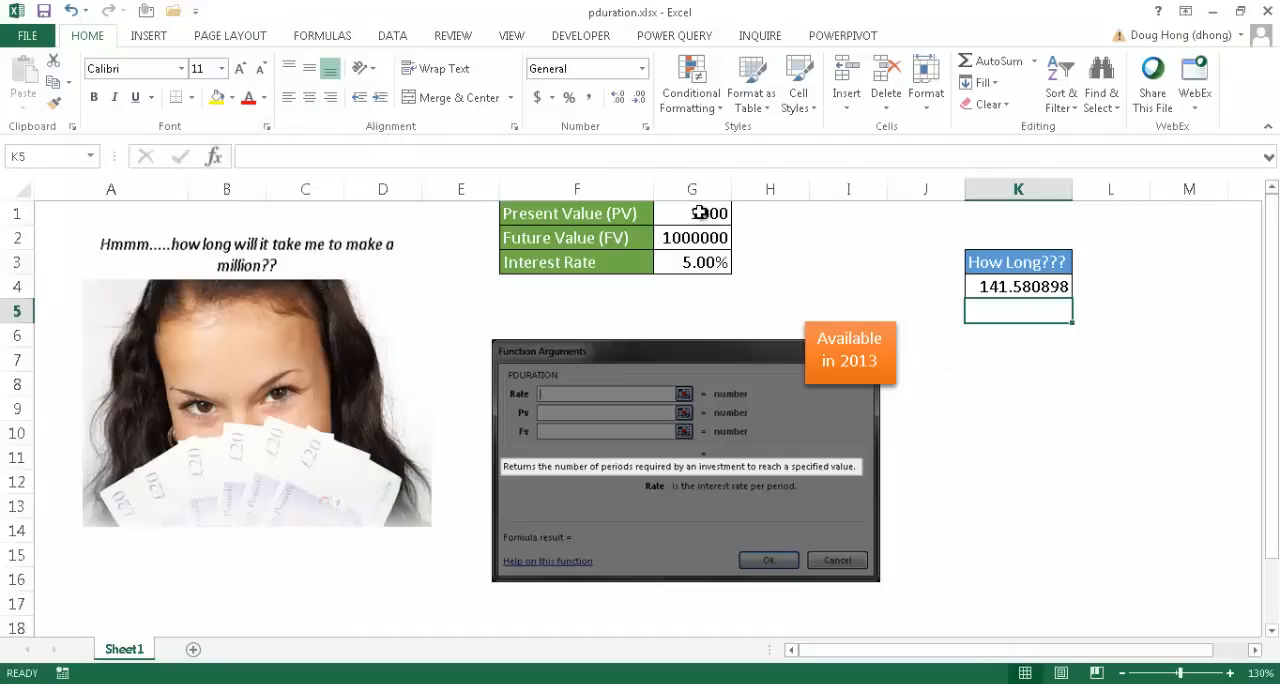
Replace the inputs with present value 200, future value 220 and 2.5% rate
{"action": "left_click", "coordinate": [692, 213]}
{"action": "type", "text": "200"}
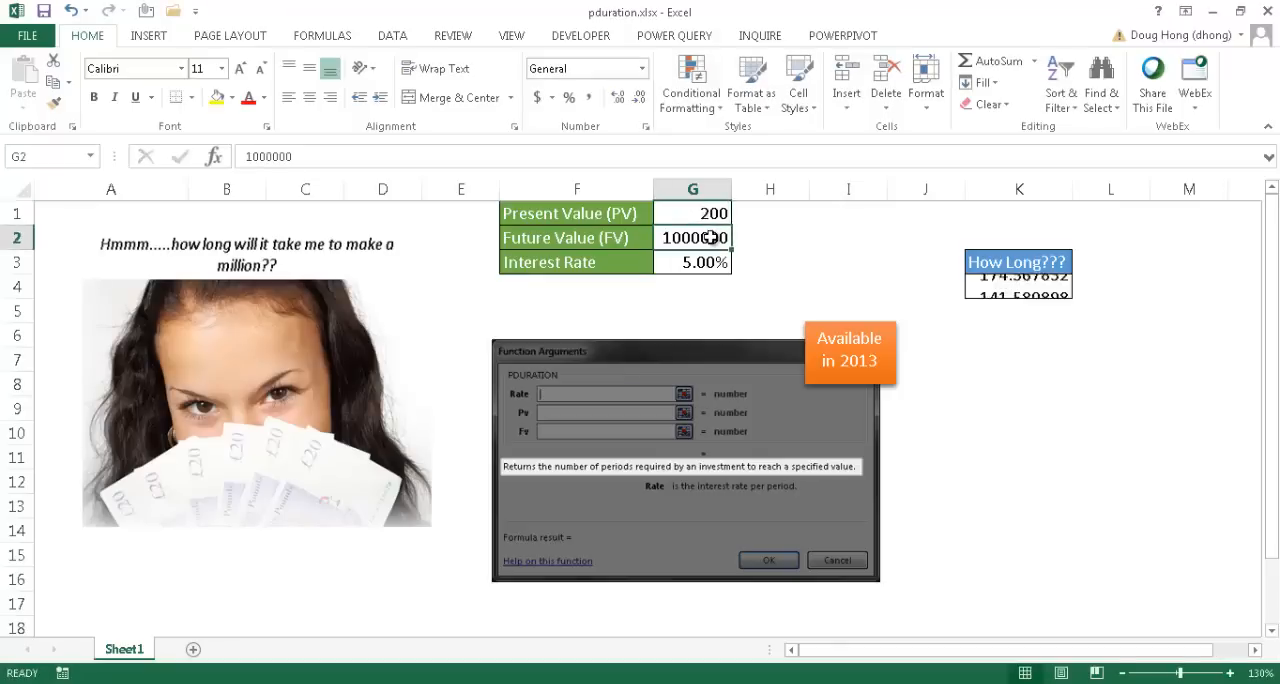
{"action": "type", "text": "2"}
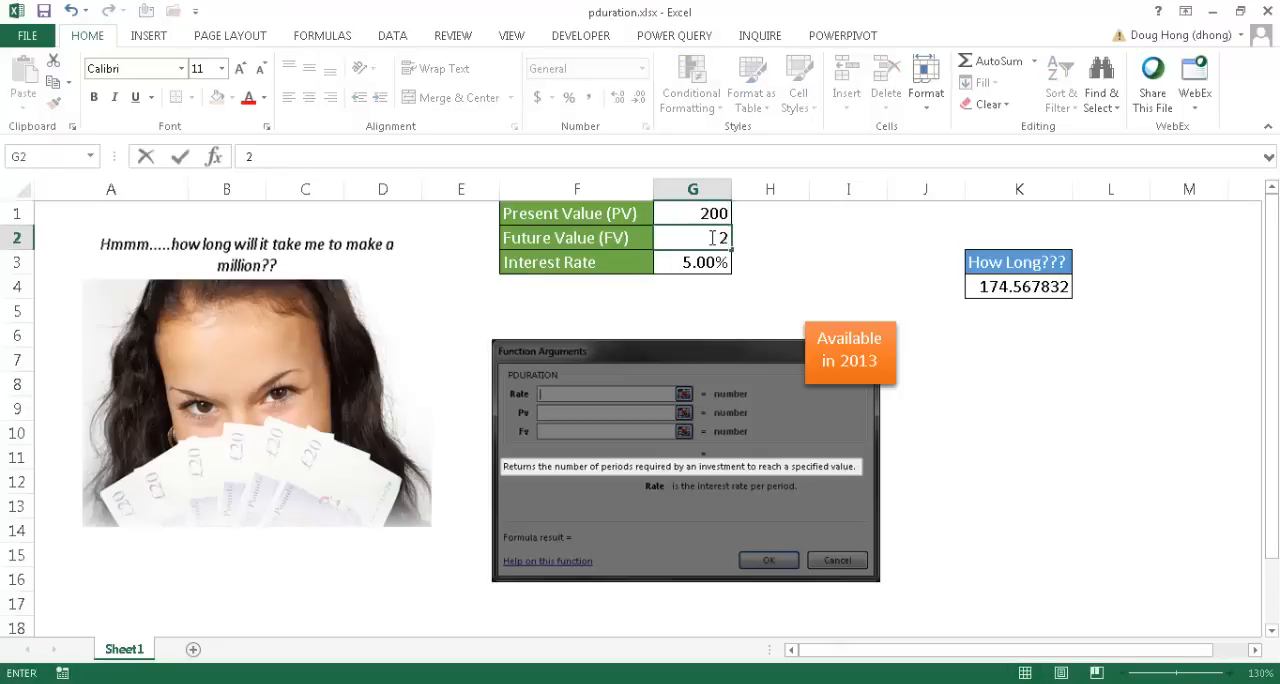
{"action": "type", "text": "20"}
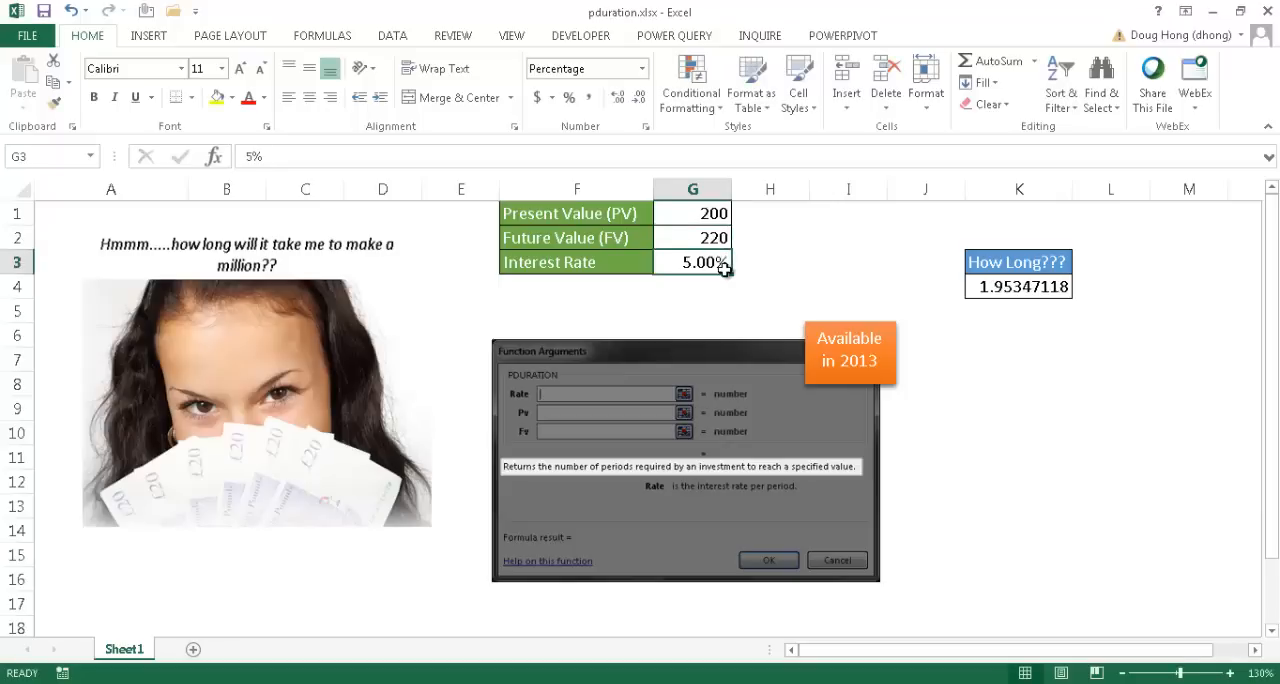
{"action": "type", "text": "2.5%"}
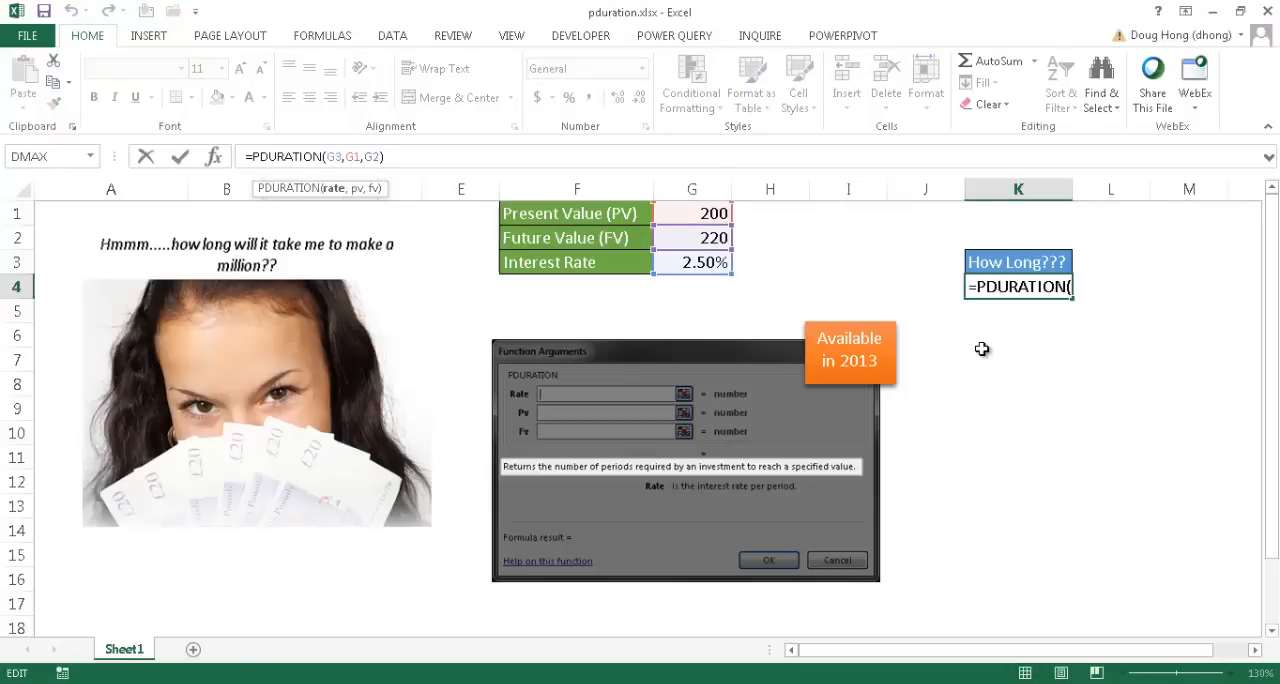
Divide the PDURATION rate argument by 12 to give a monthly duration
{"action": "type", "text": "/12"}
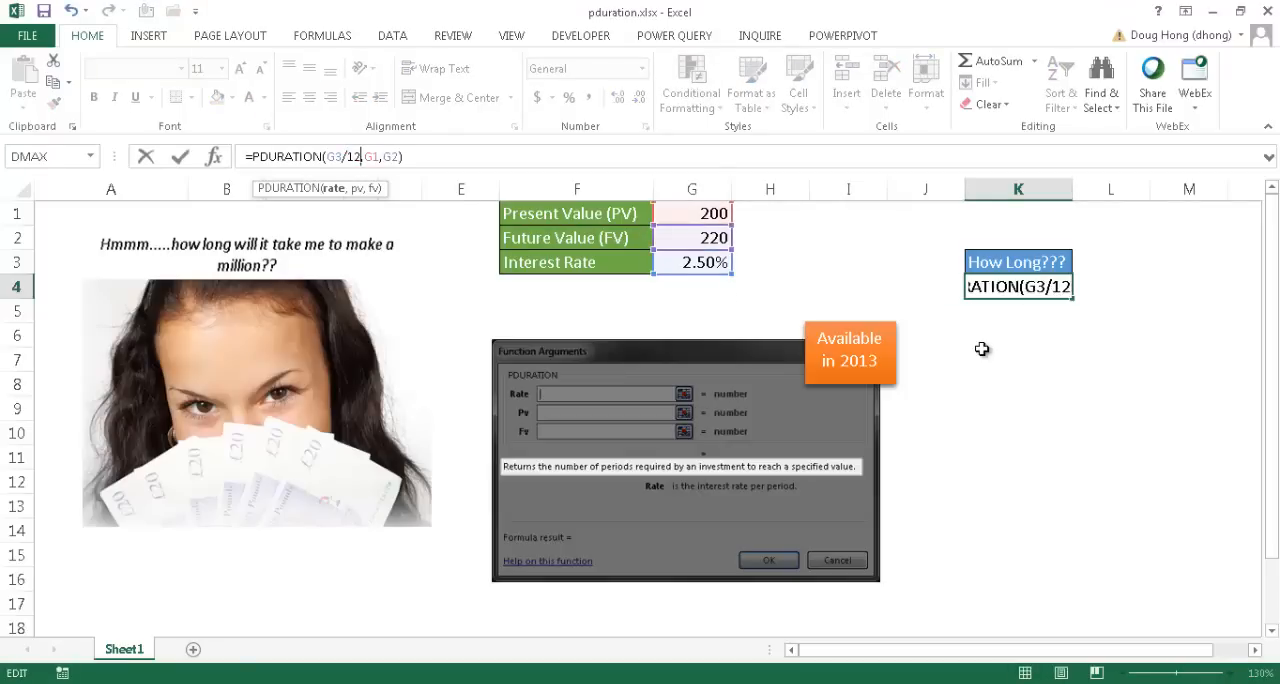
{"action": "mouse_move", "coordinate": [752, 287]}
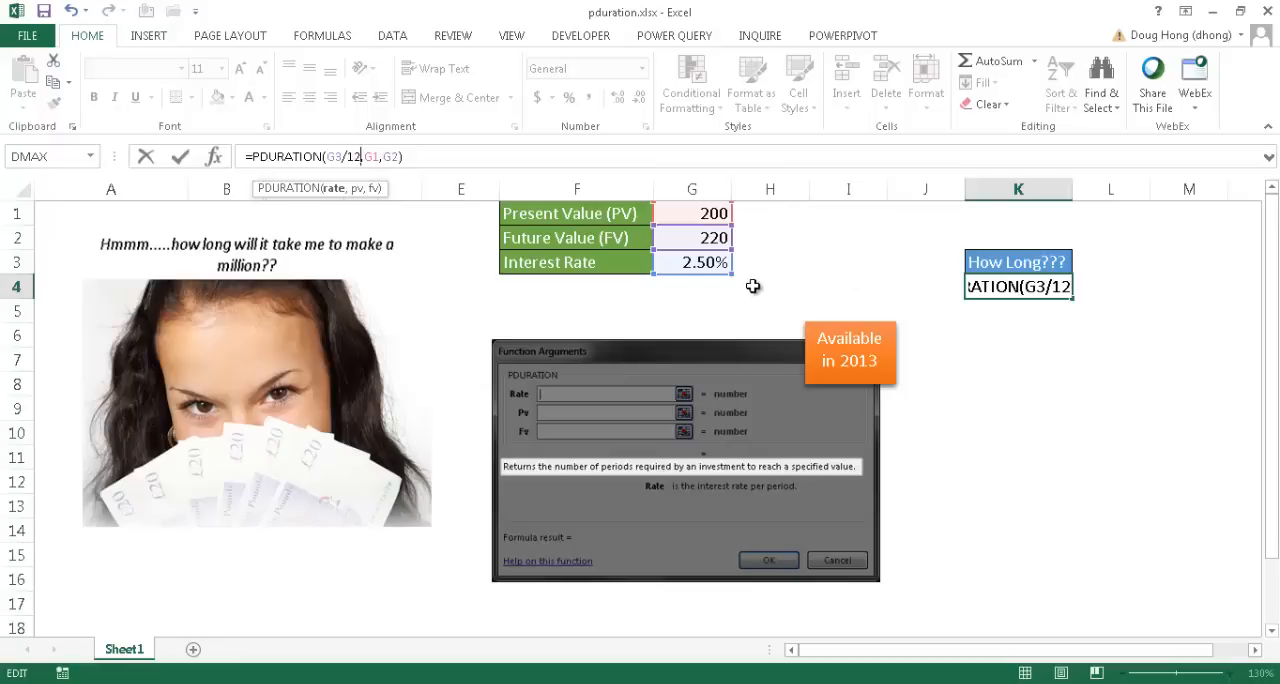
{"action": "mouse_move", "coordinate": [700, 264]}
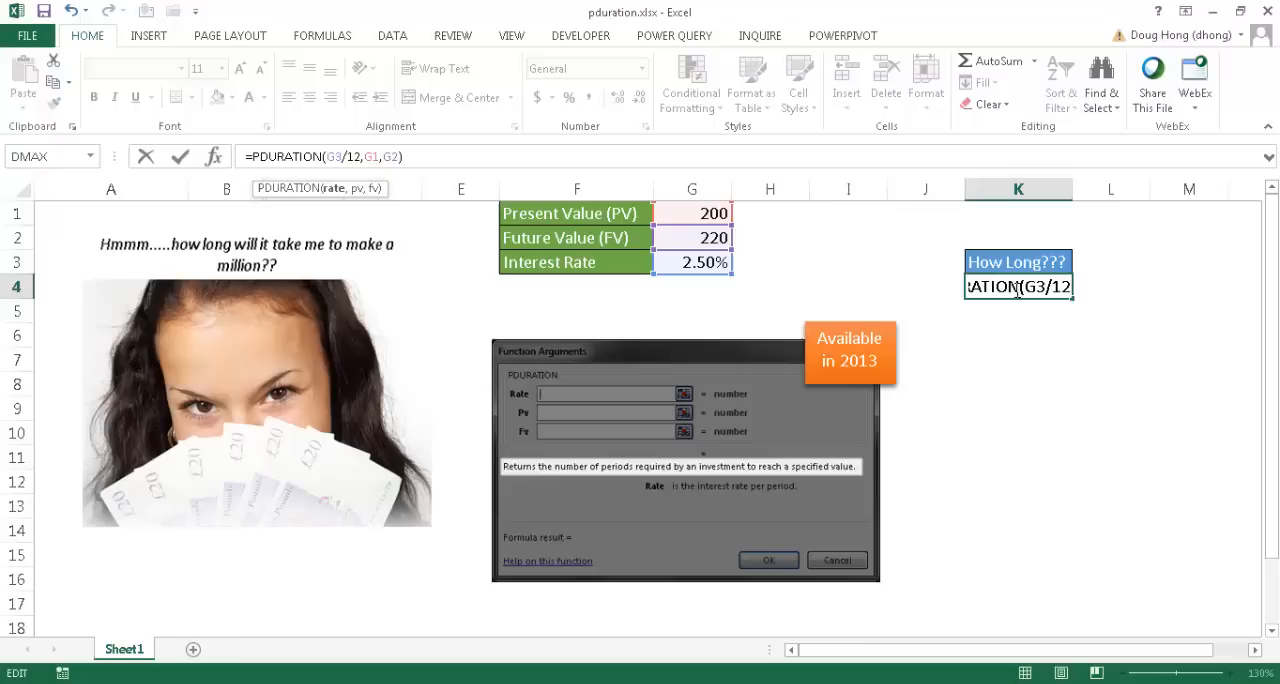
{"action": "mouse_move", "coordinate": [793, 229]}
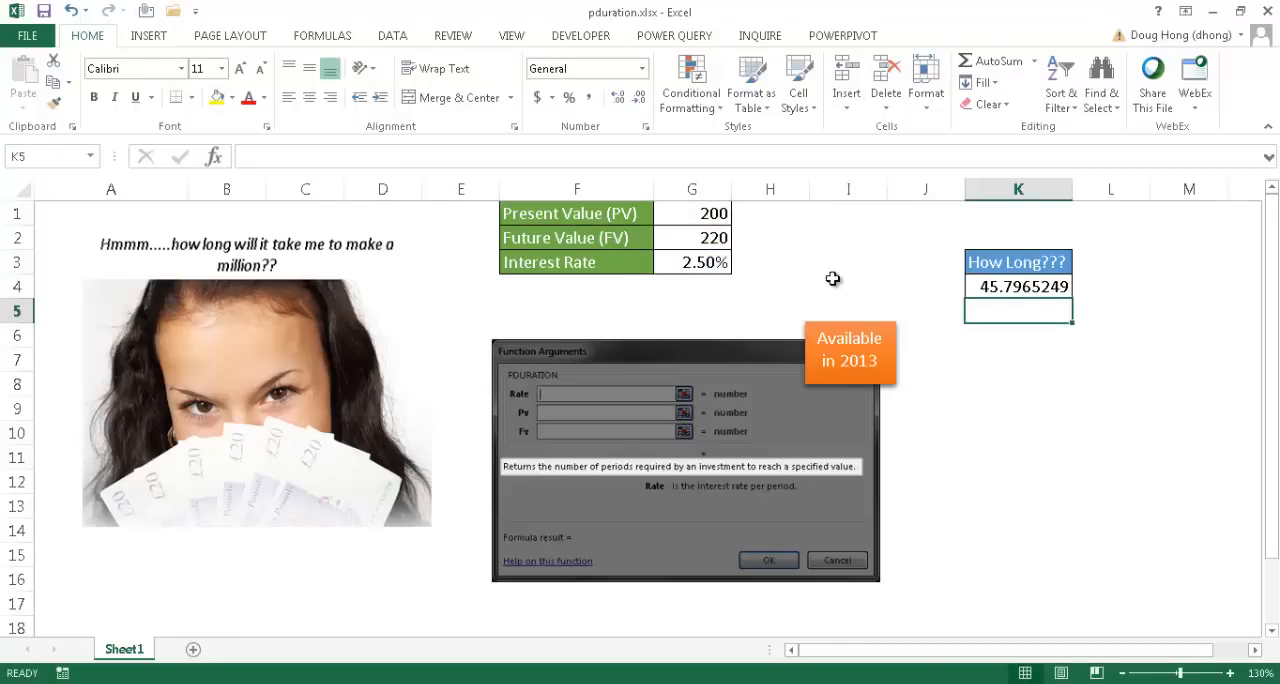
{"action": "mouse_move", "coordinate": [827, 277]}
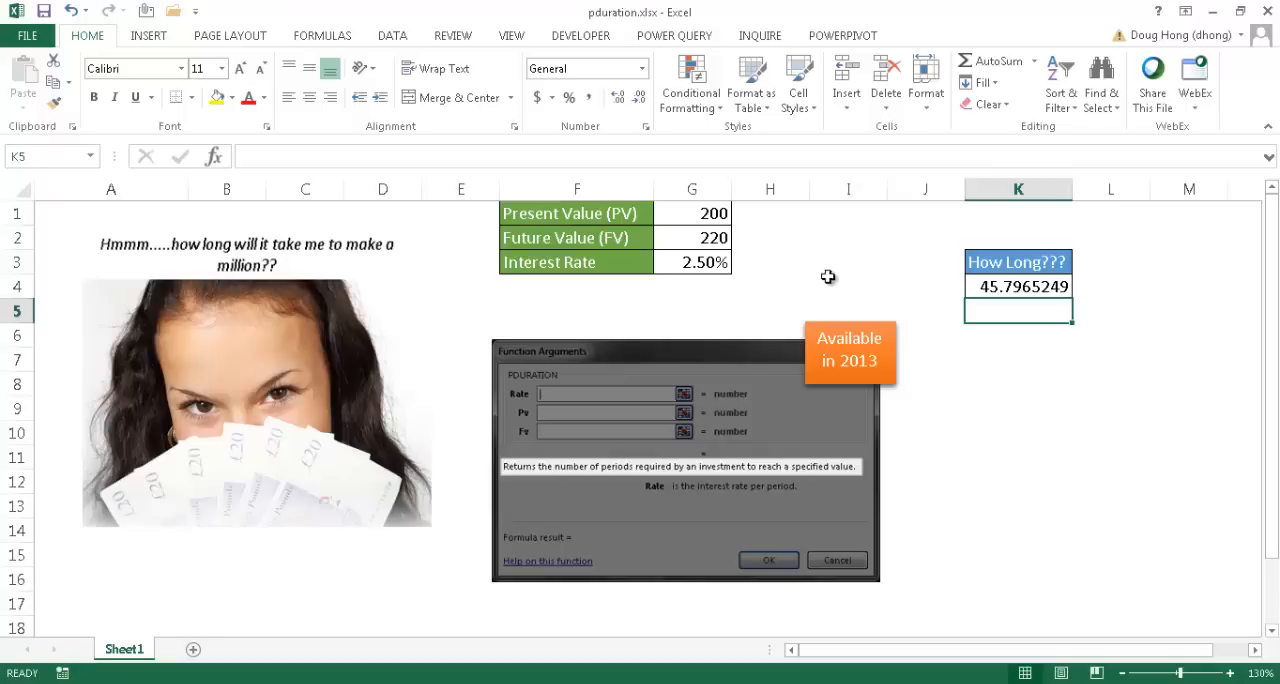